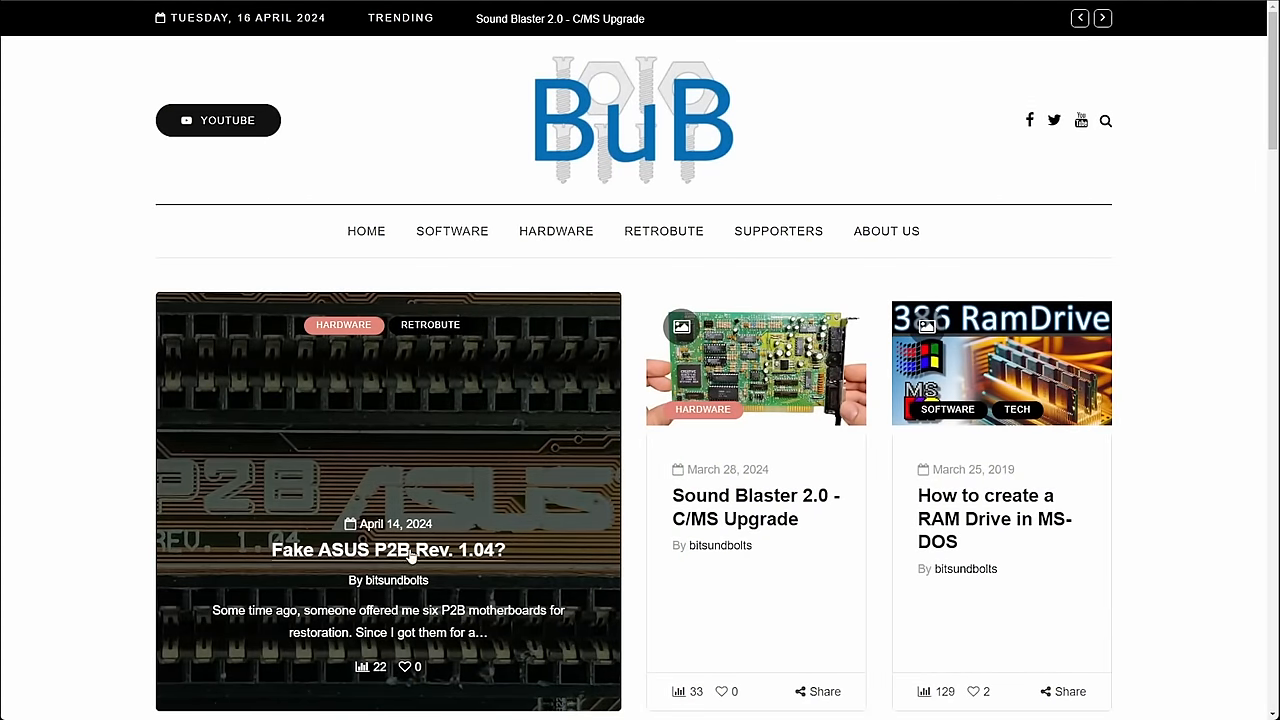
Step: Open the 'Fake ASUS P2B Rev. 1.04?' post and scroll past the PCB date-code photos
{"action": "left_click", "coordinate": [388, 550]}
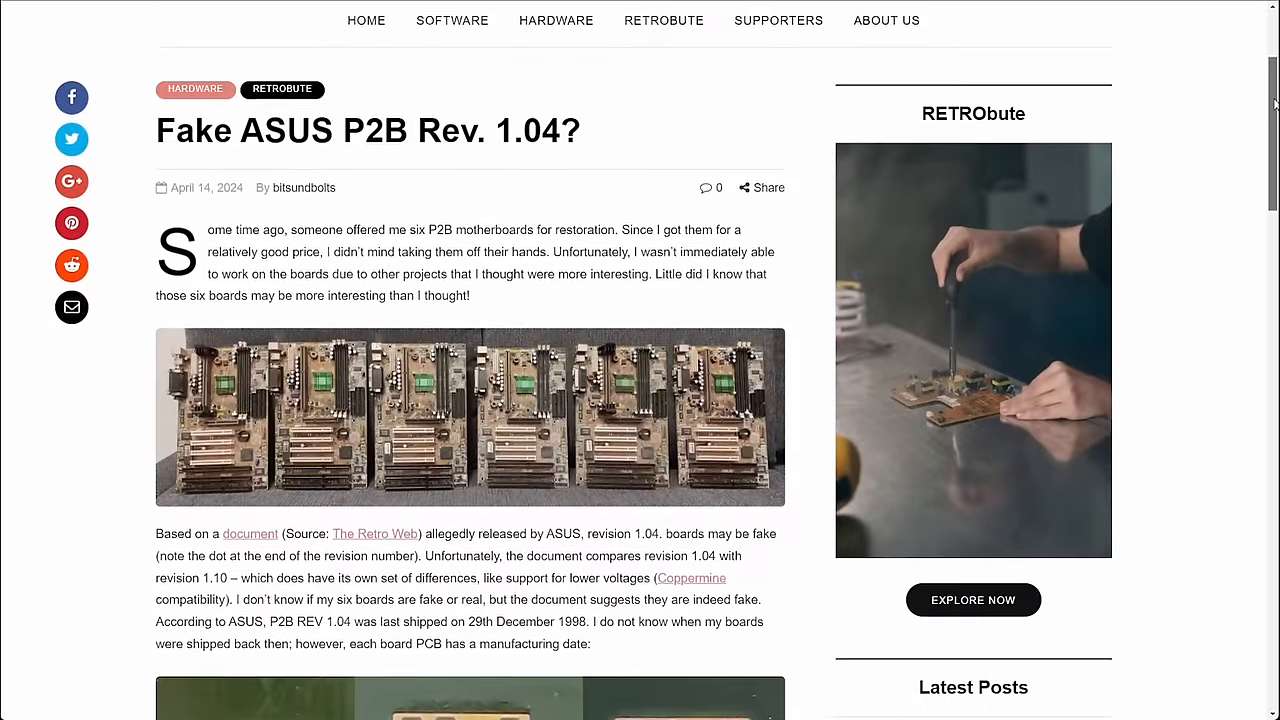
{"action": "scroll", "scroll_direction": "down", "scroll_amount": 3}
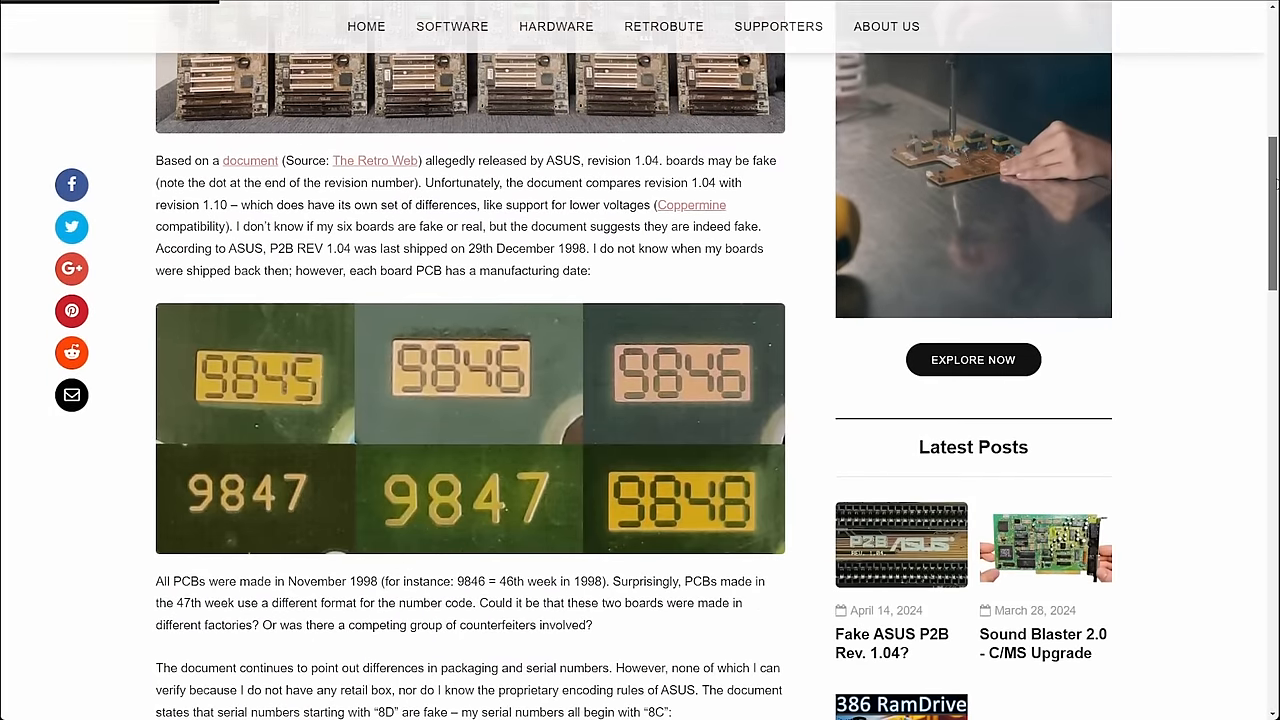
{"action": "scroll", "scroll_direction": "down", "scroll_amount": 3}
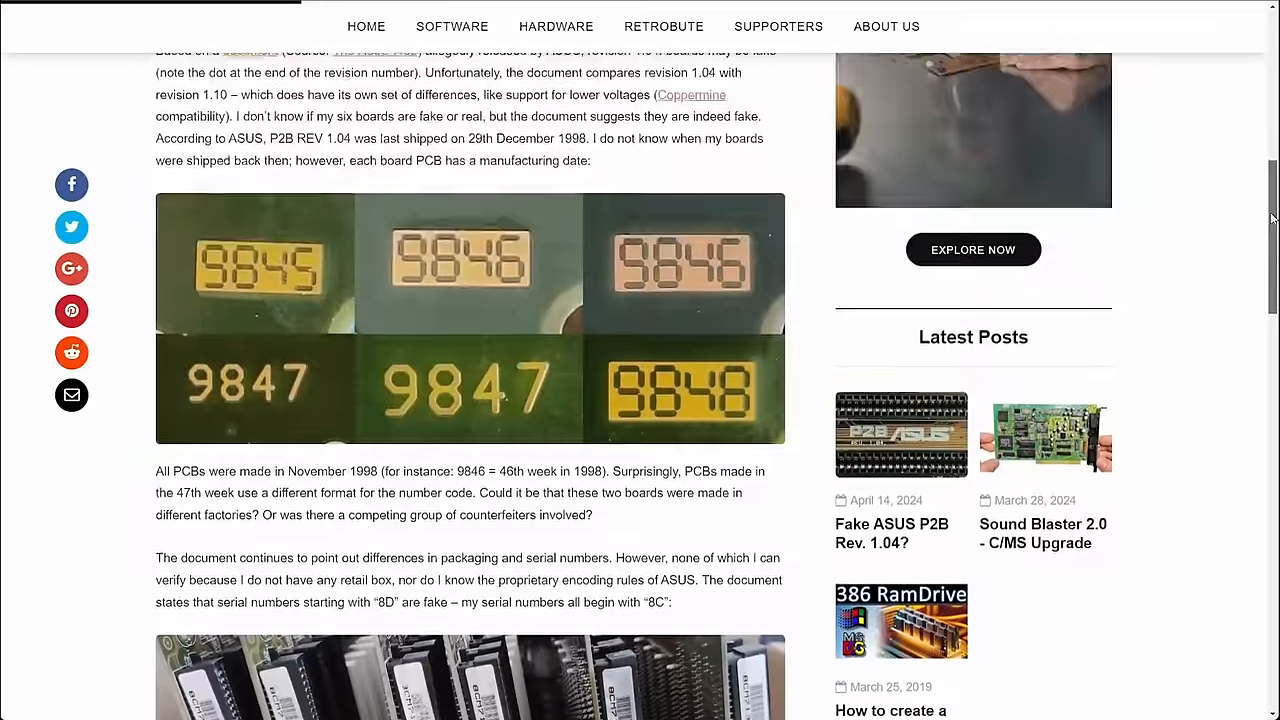
{"action": "scroll", "scroll_direction": "down", "scroll_amount": 3}
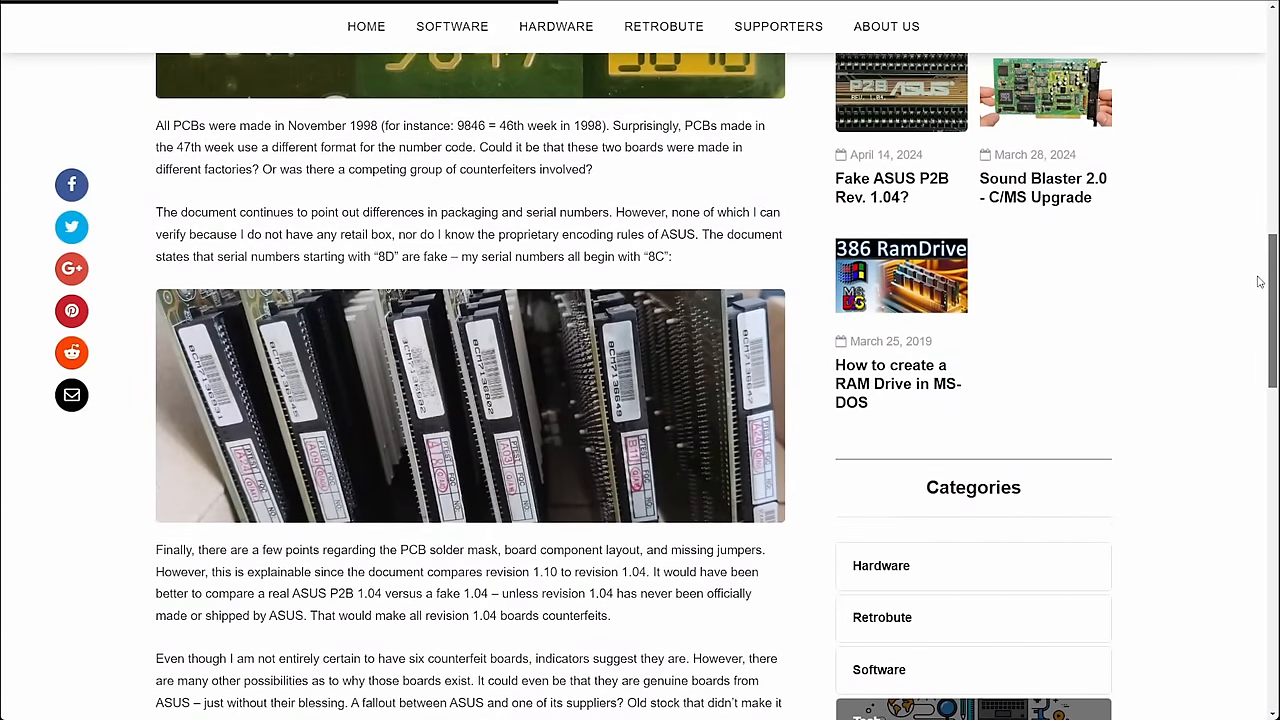
{"action": "scroll", "scroll_direction": "down", "scroll_amount": 3}
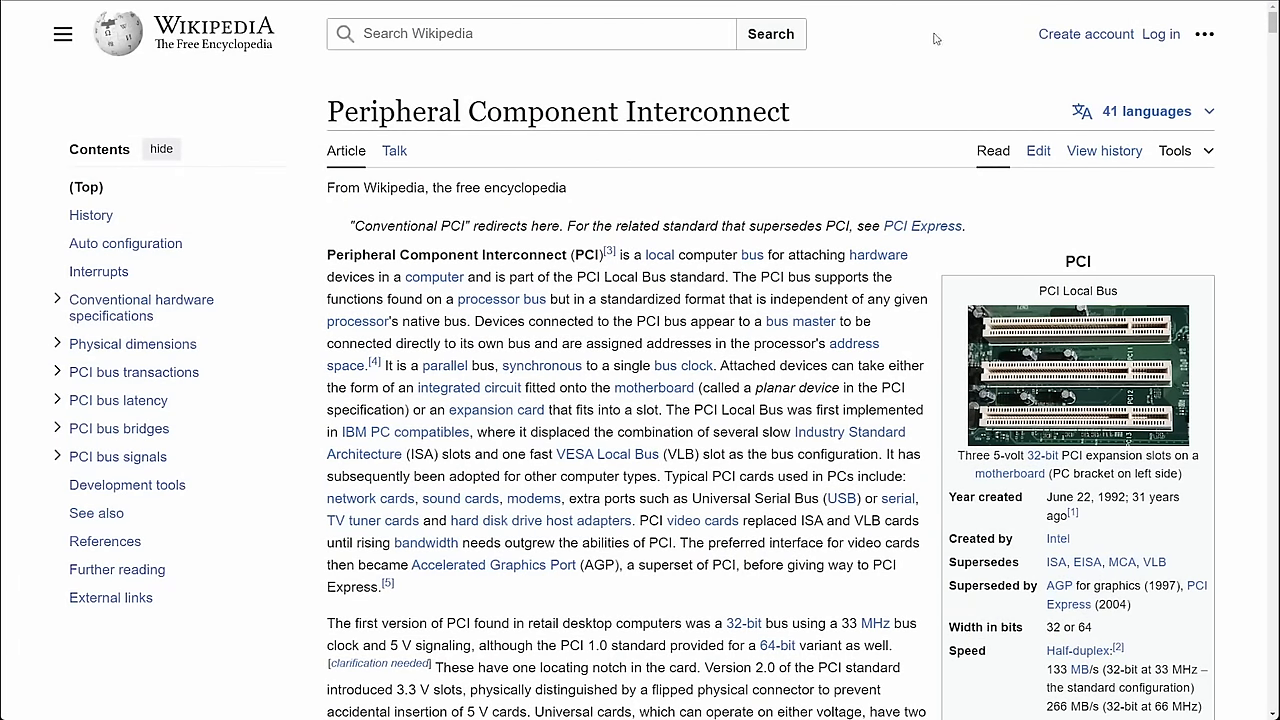
Step: Enlarge the PCI-X Gigabit Ethernet expansion card photo on Wikipedia's PCI page
{"action": "left_click", "coordinate": [1077, 375]}
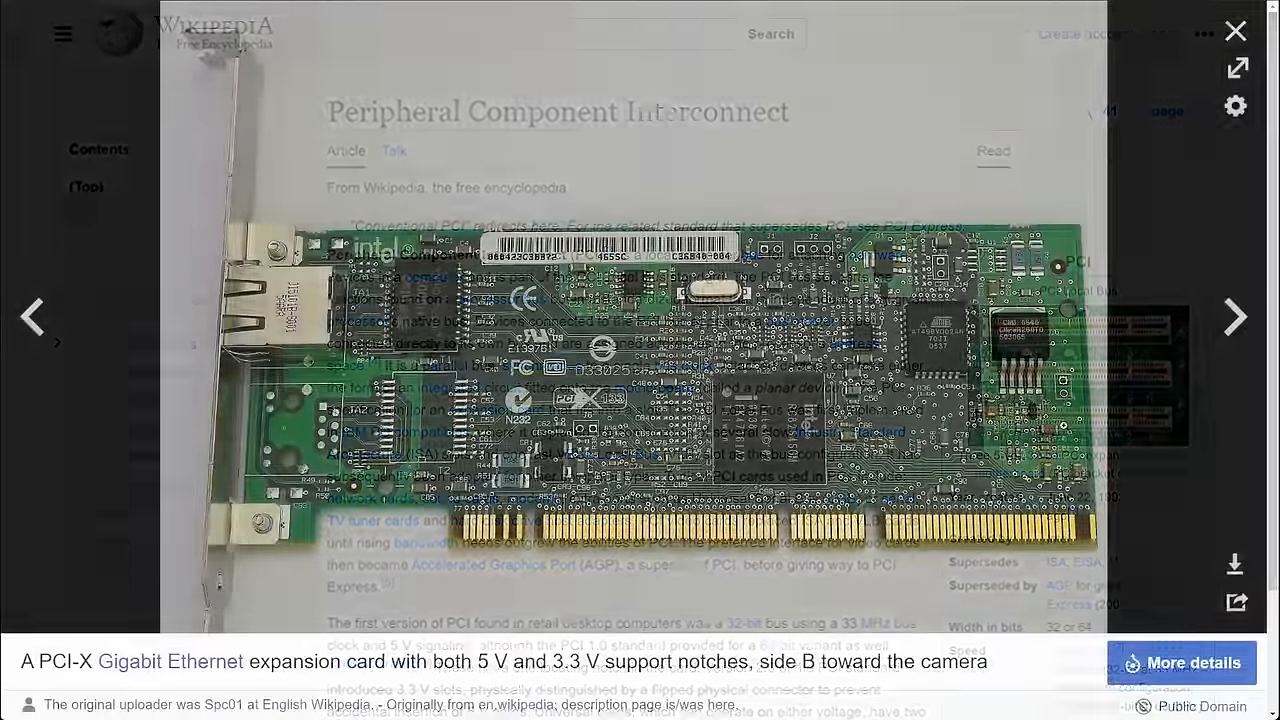